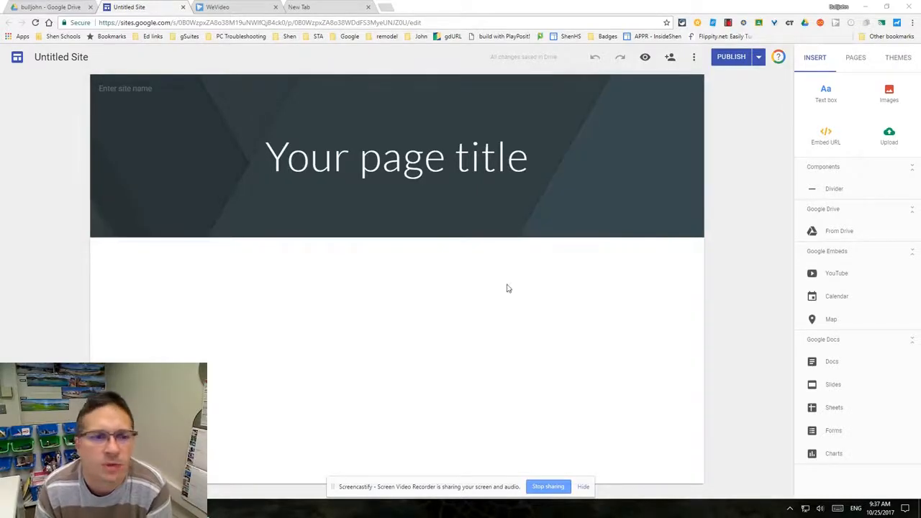
pyautogui.moveTo(616, 325)
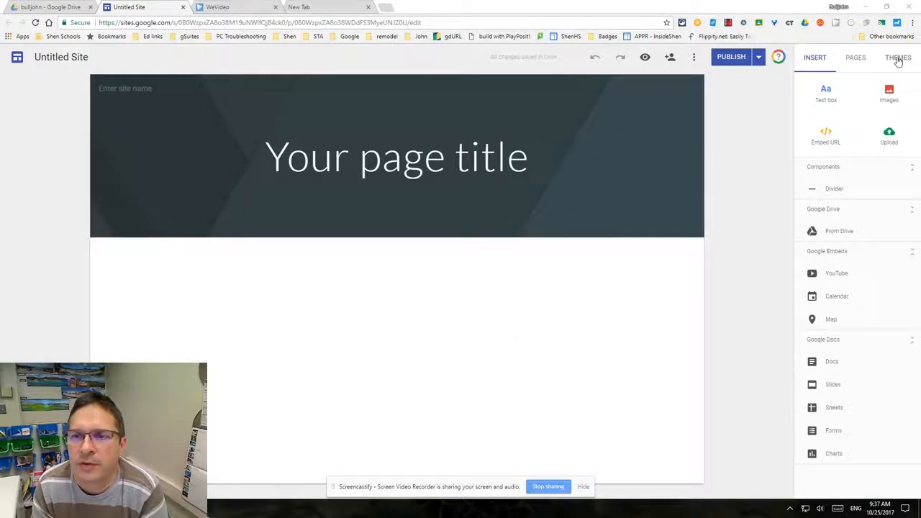
pyautogui.moveTo(757, 84)
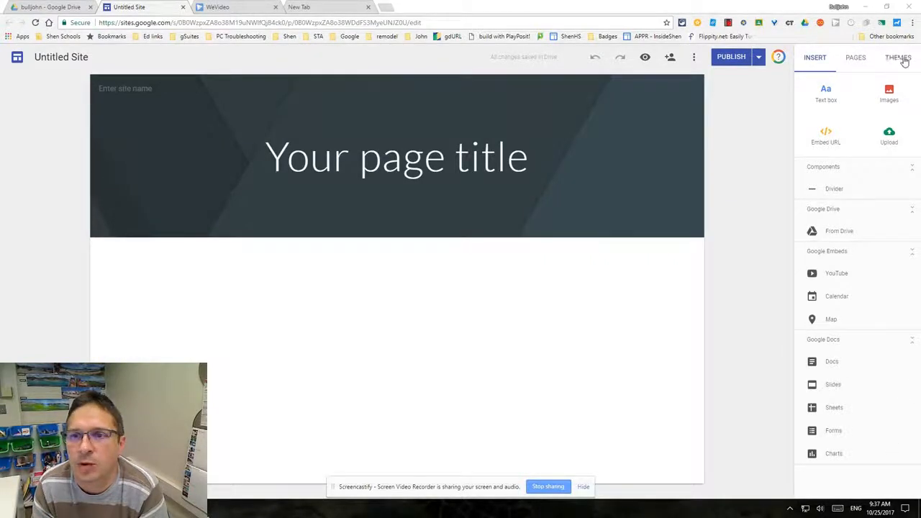
# - Try the Simple theme in maroon, purple, dark gray and a custom blue colour
pyautogui.click(898, 58)
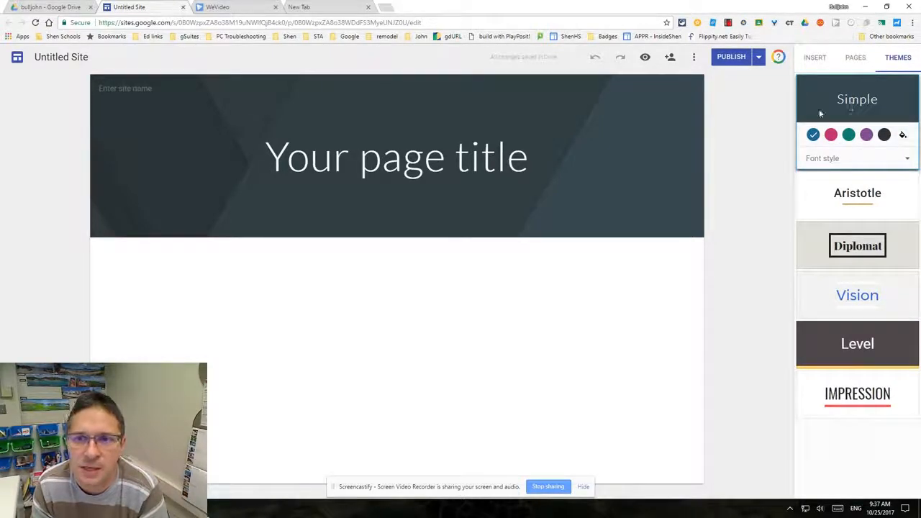
pyautogui.click(829, 135)
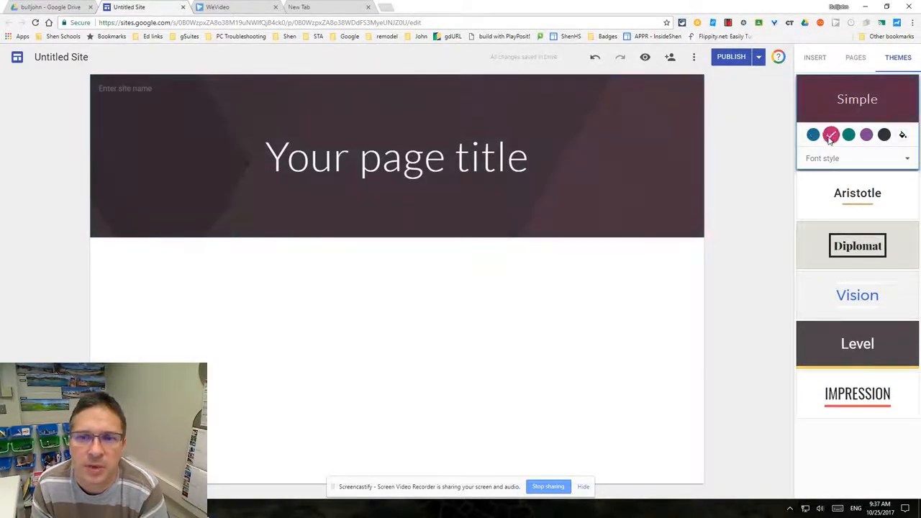
pyautogui.click(878, 135)
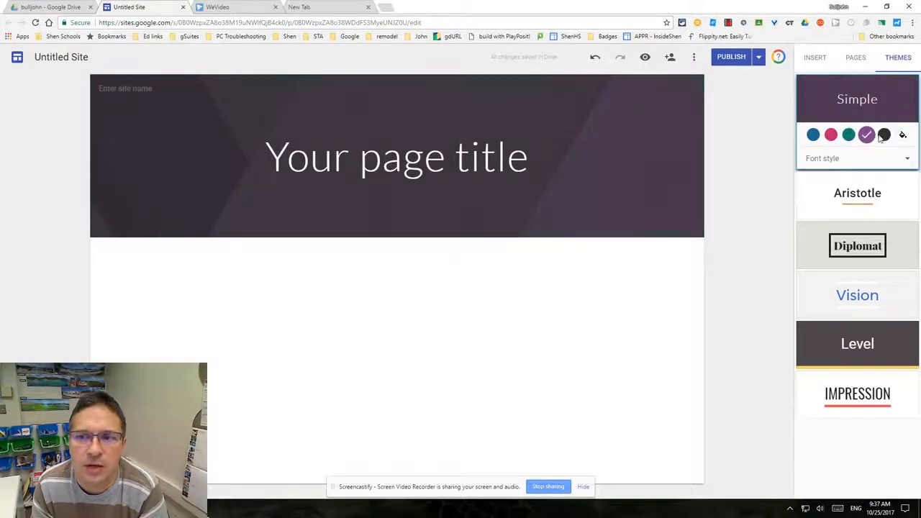
pyautogui.click(883, 135)
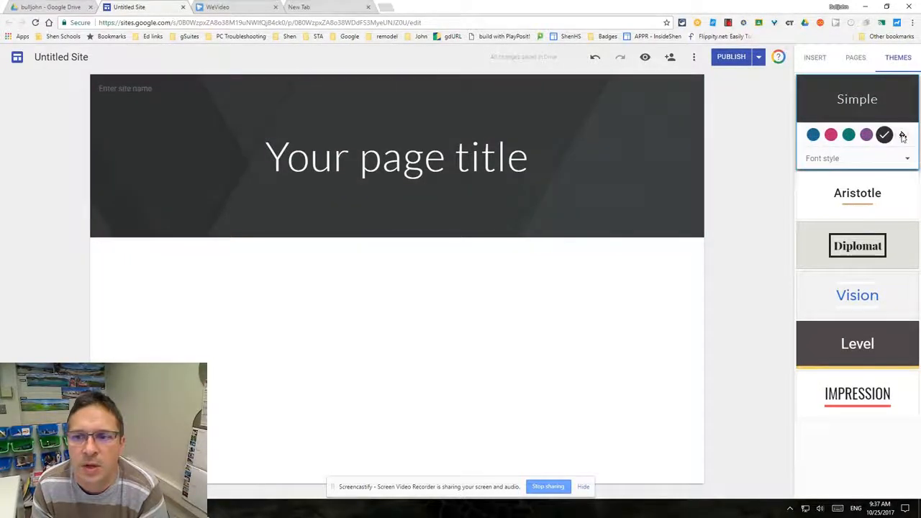
pyautogui.click(904, 135)
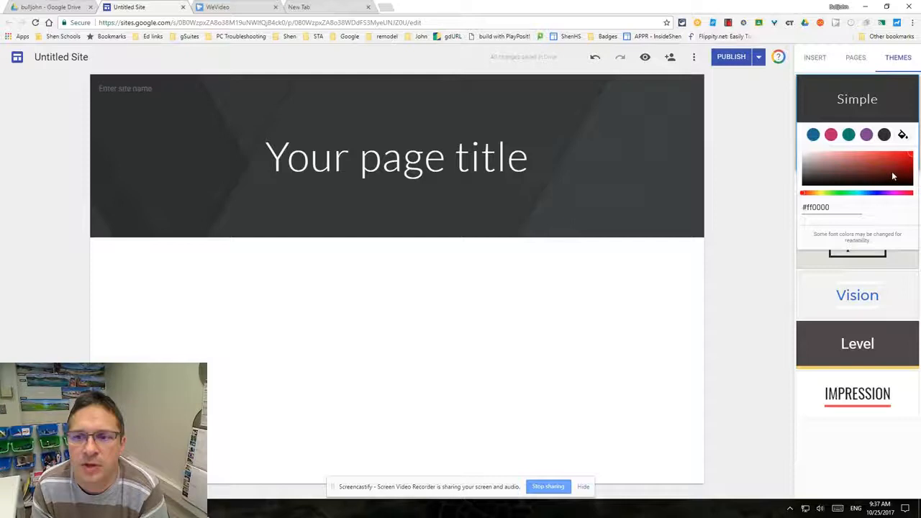
pyautogui.click(891, 176)
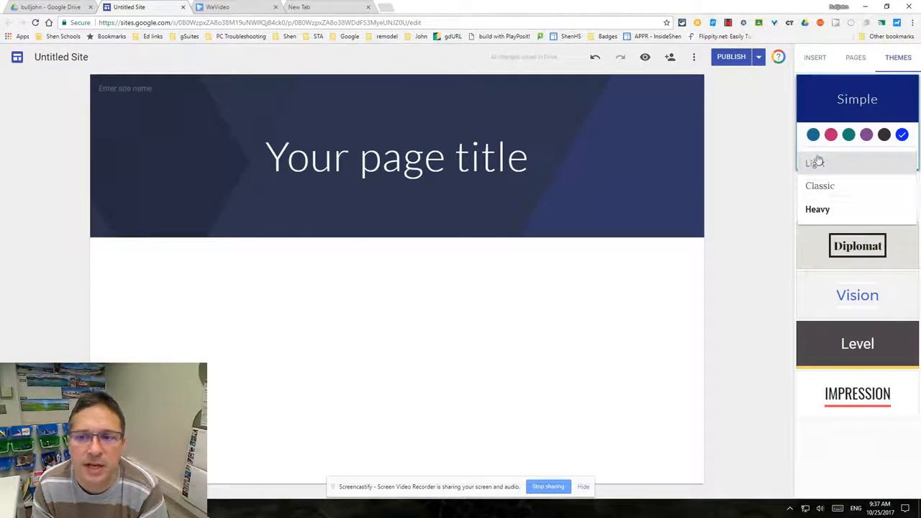
pyautogui.moveTo(794, 191)
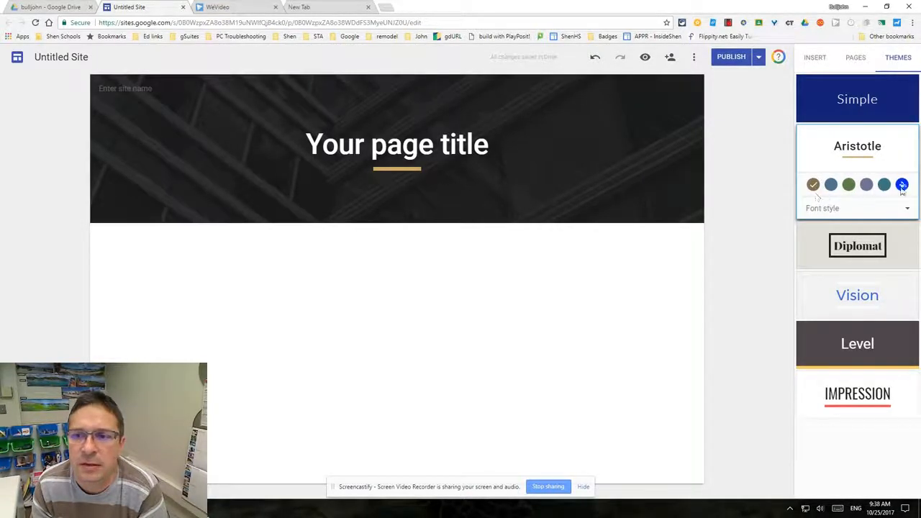
# - Try a custom colour for Aristotle, then apply the Diplomat theme to the site
pyautogui.click(901, 188)
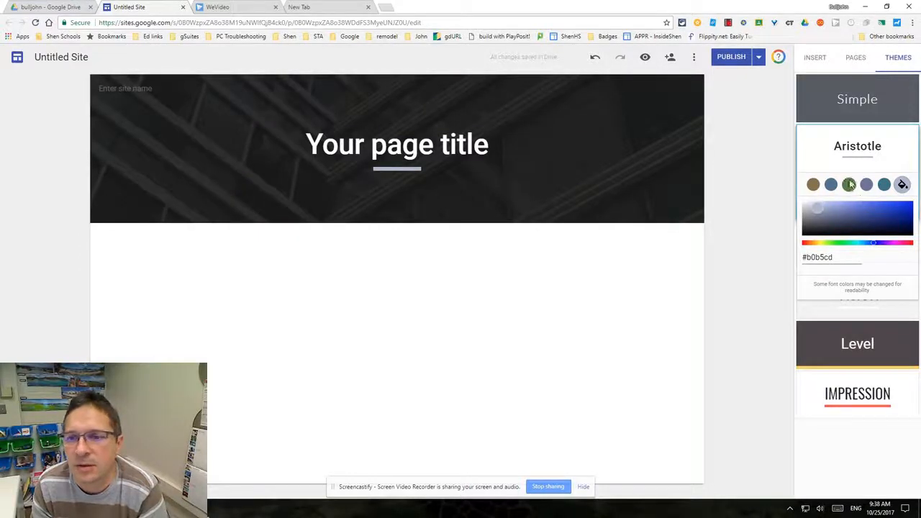
pyautogui.click(848, 184)
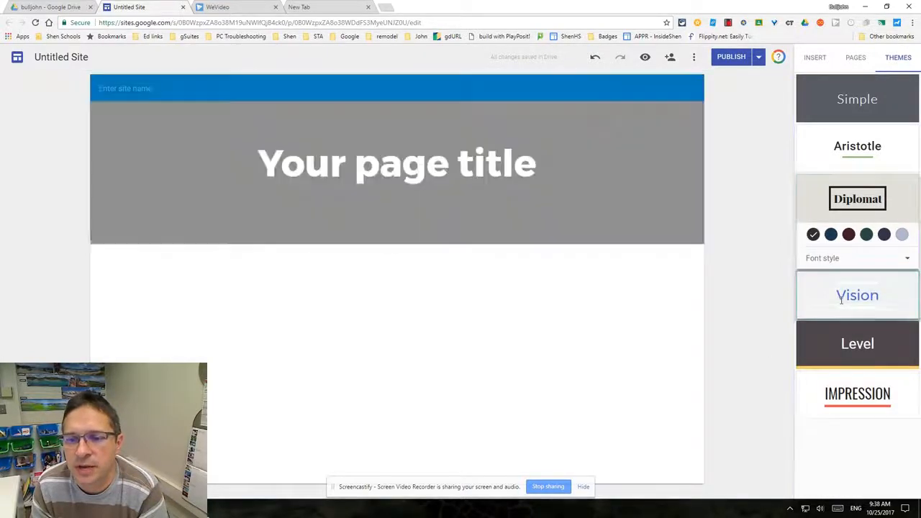
# - Apply the Level theme and bring up the header type choices
pyautogui.click(857, 293)
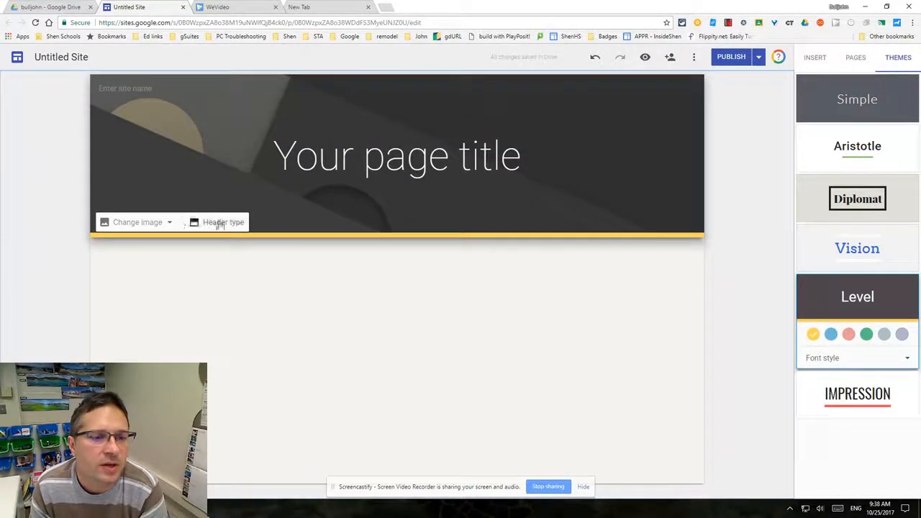
pyautogui.click(223, 222)
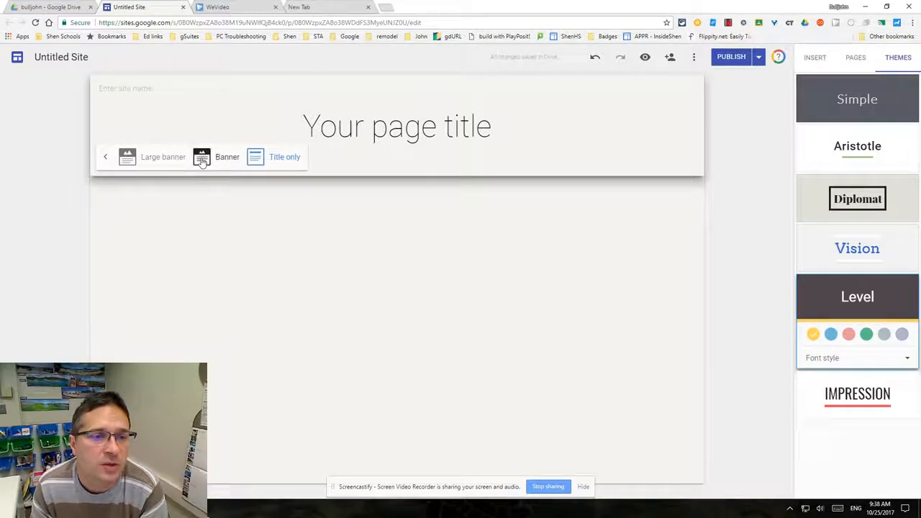
# - Make the header a banner and enter the site name Johns Super Site
pyautogui.click(201, 157)
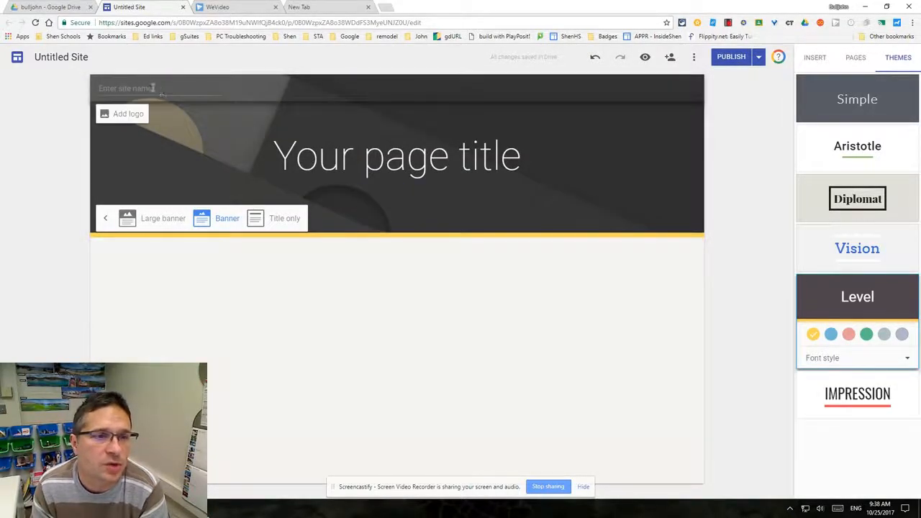
pyautogui.click(136, 87)
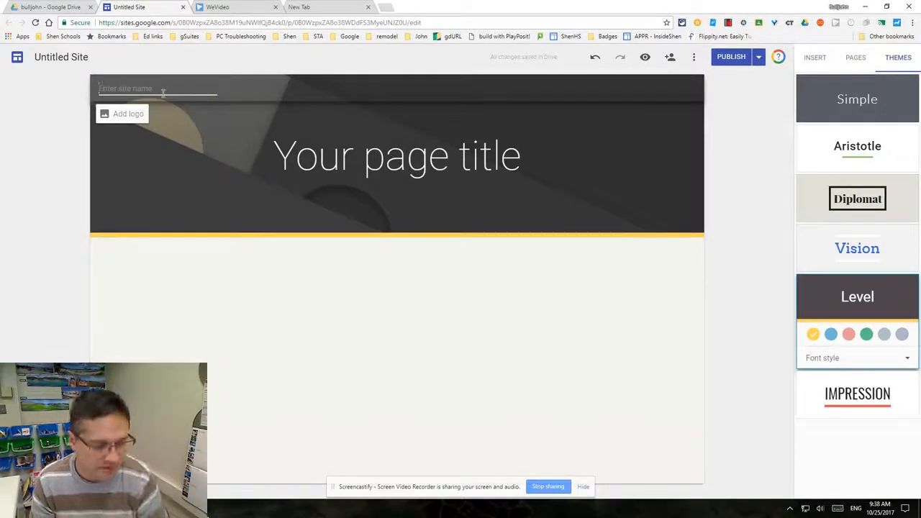
pyautogui.write('Johna')
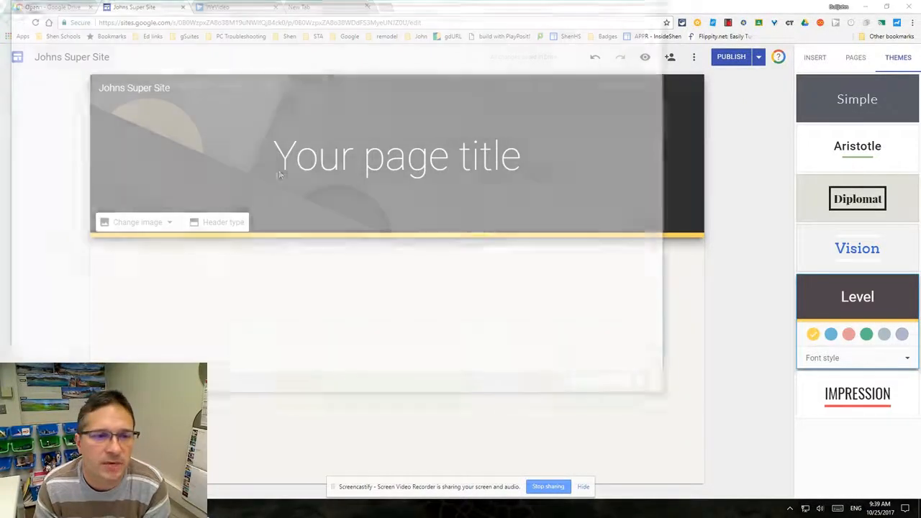
# - Upload a logo from Google Drive File Stream > My Drive > InsideShen > IS_Images > IS_Shen Logos
pyautogui.click(135, 222)
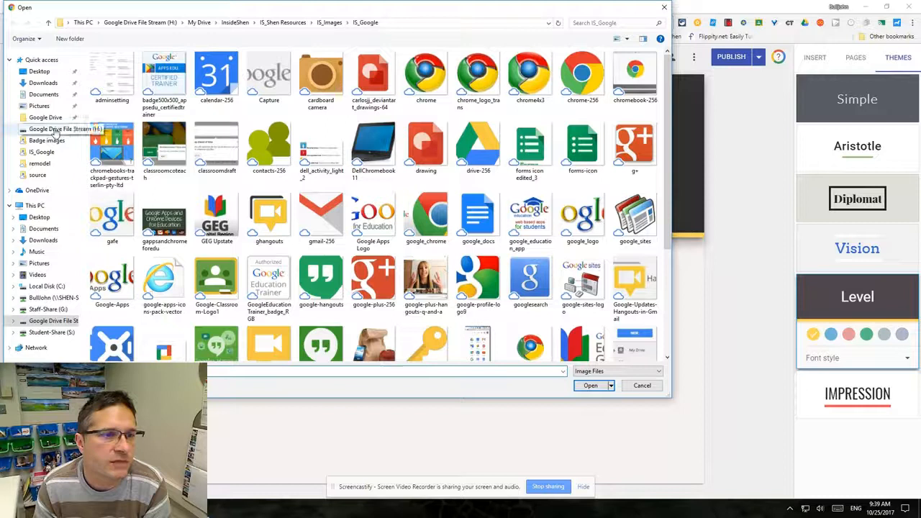
pyautogui.click(54, 129)
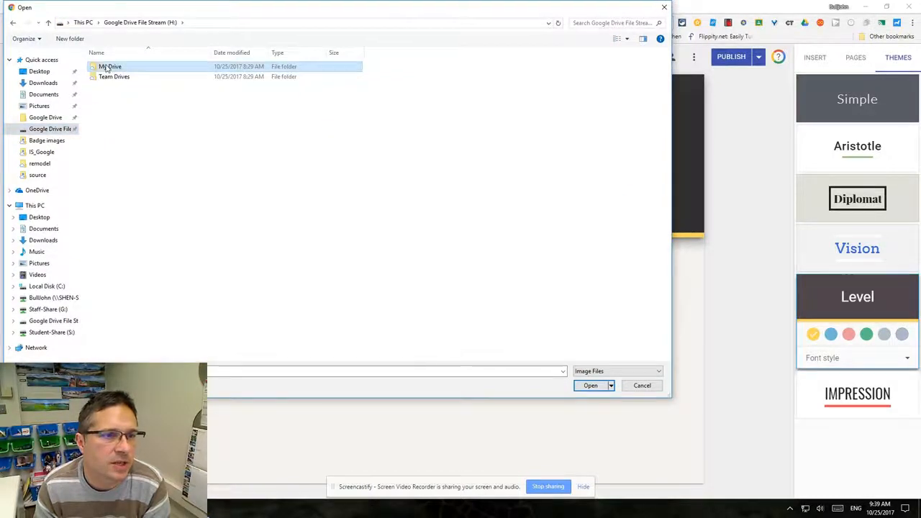
pyautogui.doubleClick(115, 66)
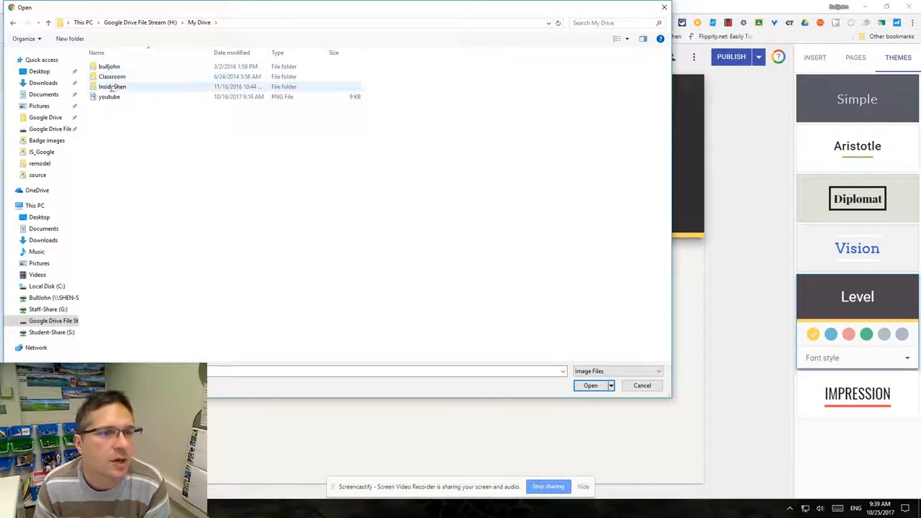
pyautogui.doubleClick(112, 86)
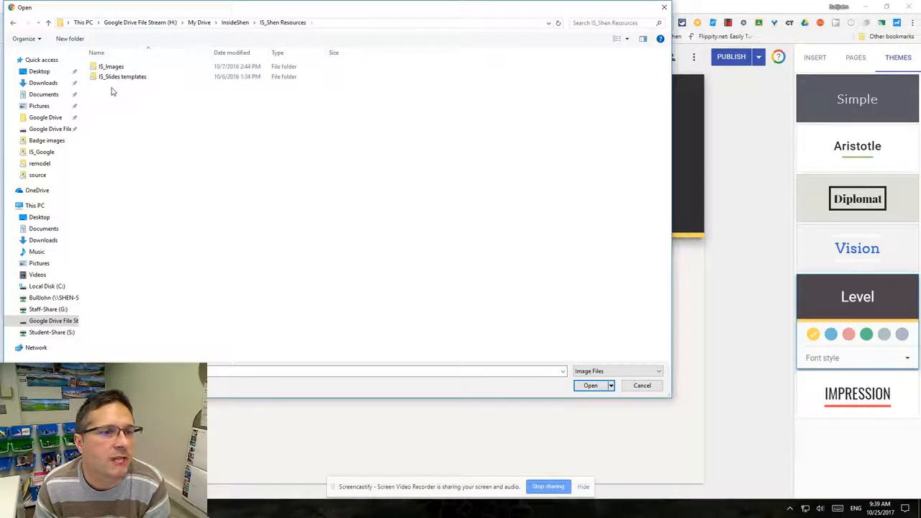
pyautogui.doubleClick(113, 66)
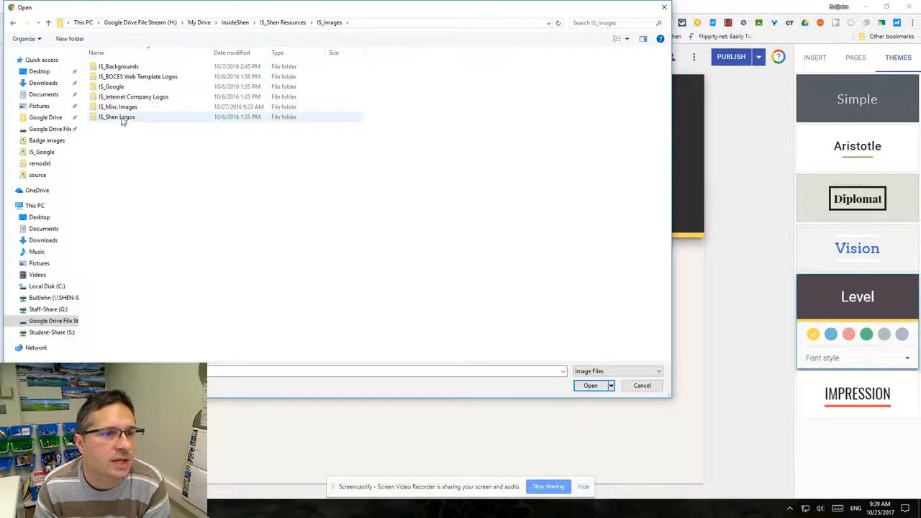
pyautogui.click(116, 116)
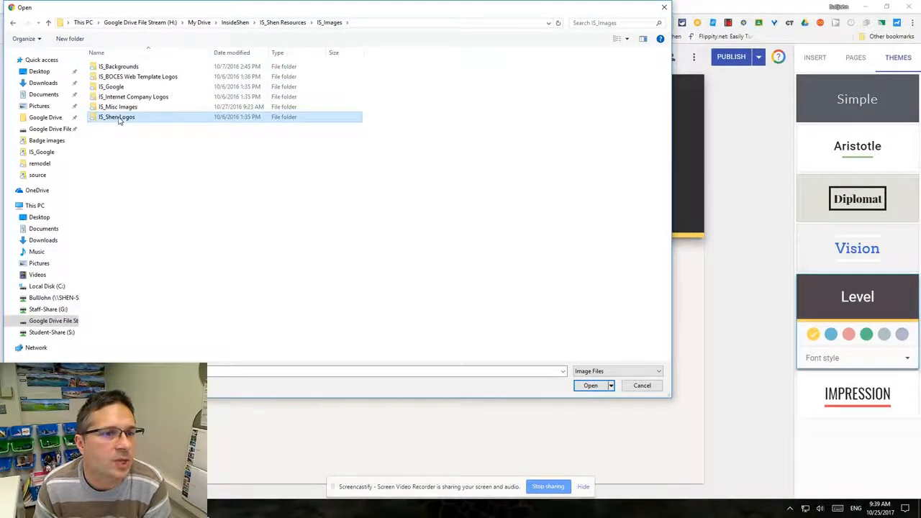
pyautogui.doubleClick(115, 117)
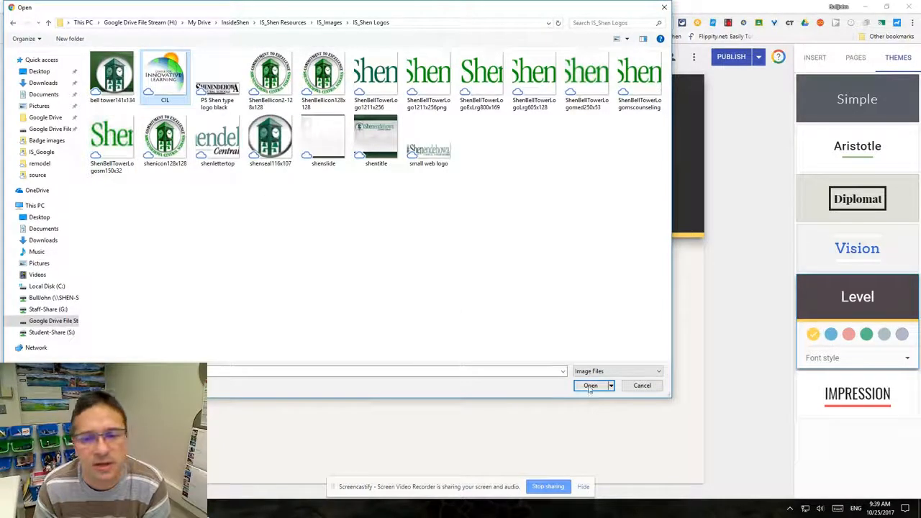
pyautogui.click(589, 385)
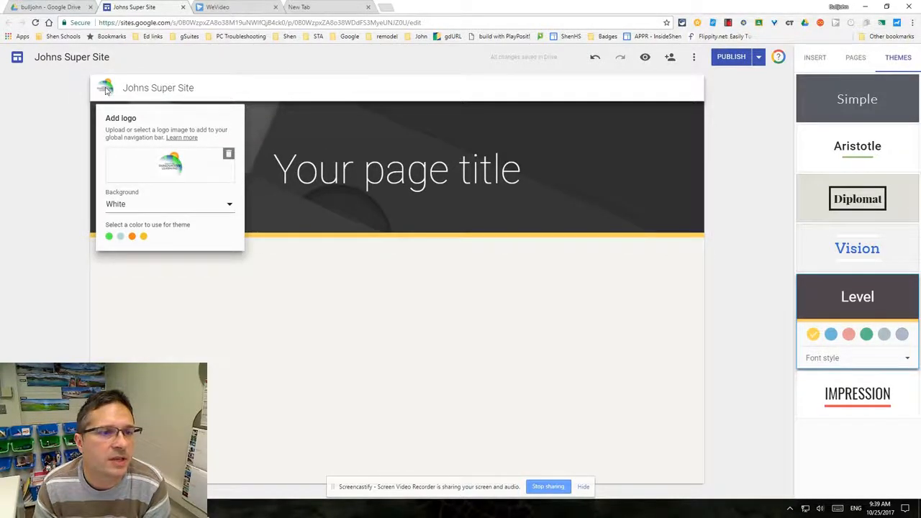
# - Set the logo background to Transparent so it blends into the dark header
pyautogui.click(169, 204)
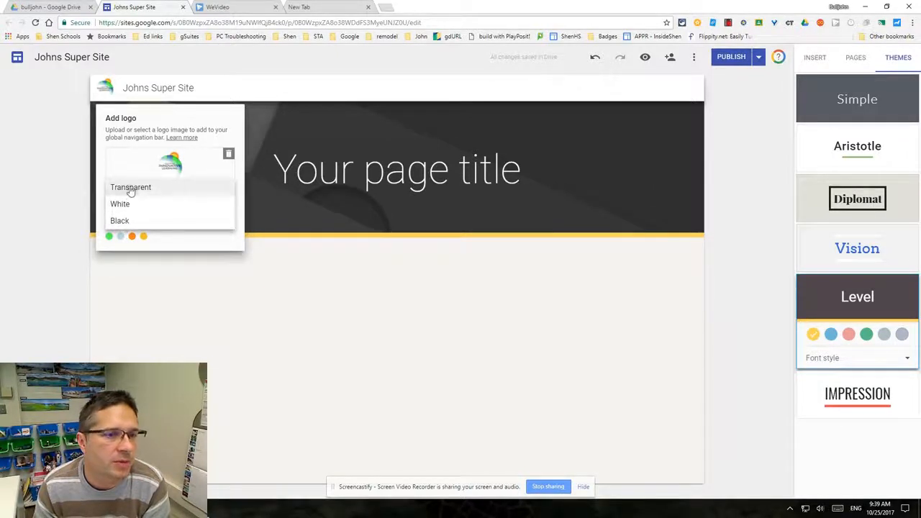
pyautogui.click(129, 187)
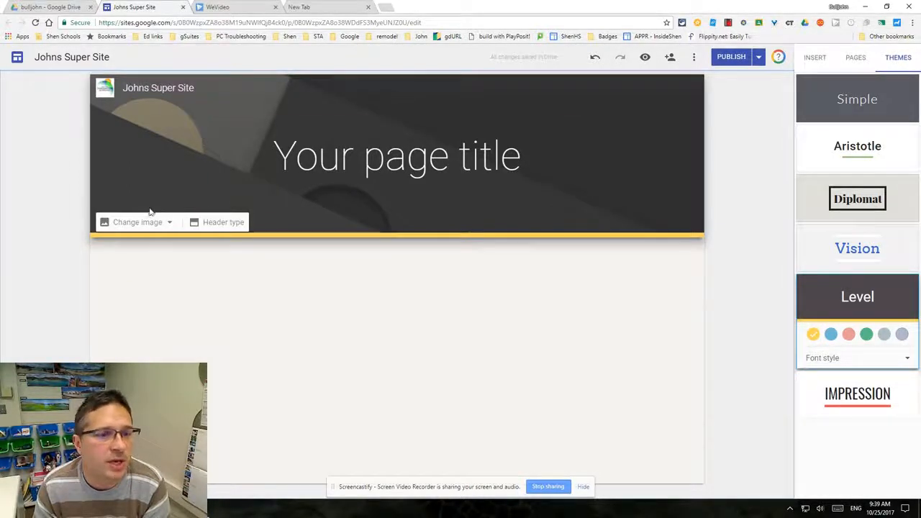
# - Choose the dark chalkboard image from the gallery as the page header
pyautogui.click(137, 222)
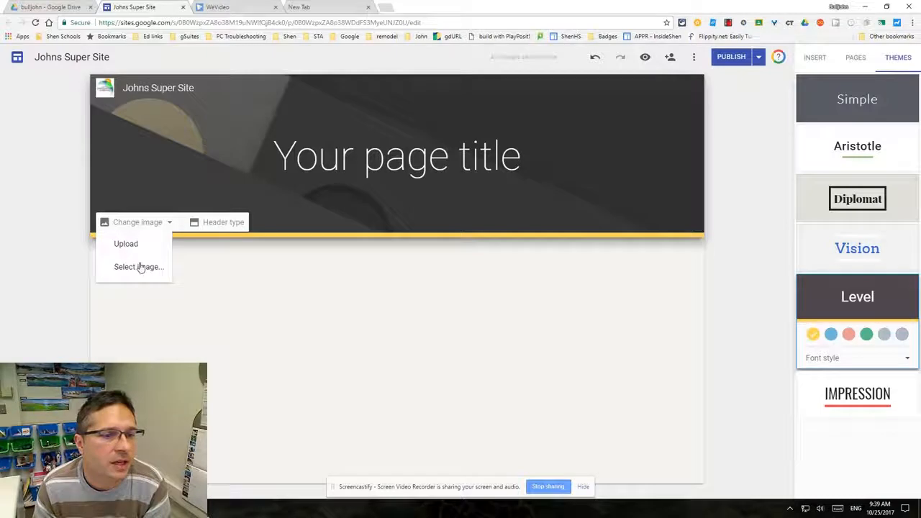
pyautogui.click(138, 266)
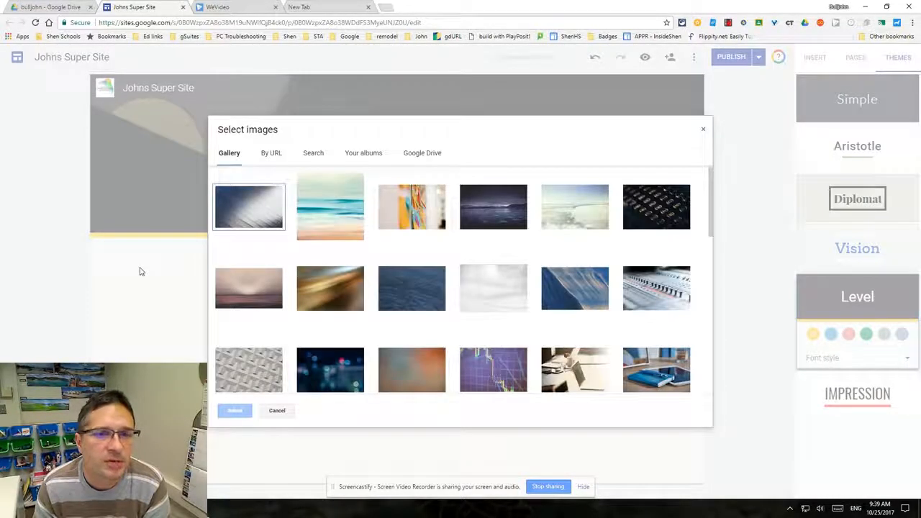
pyautogui.scroll(-3)
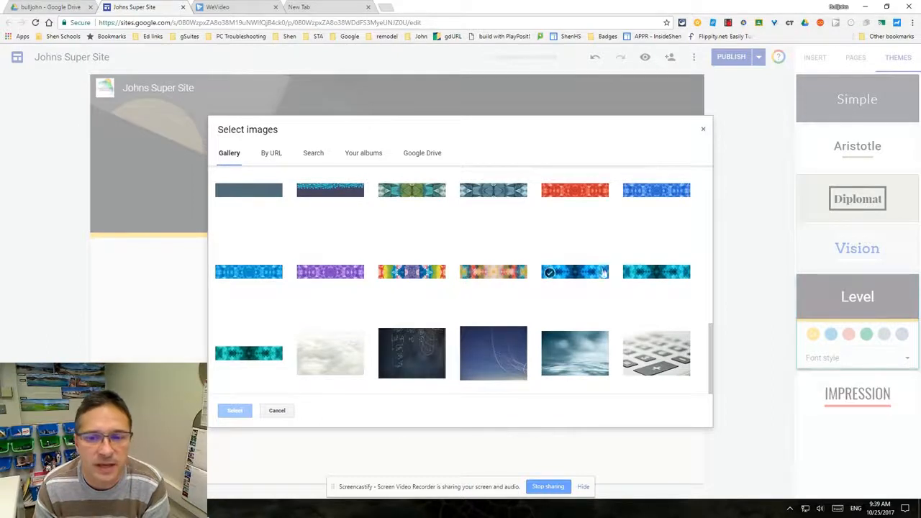
pyautogui.click(575, 354)
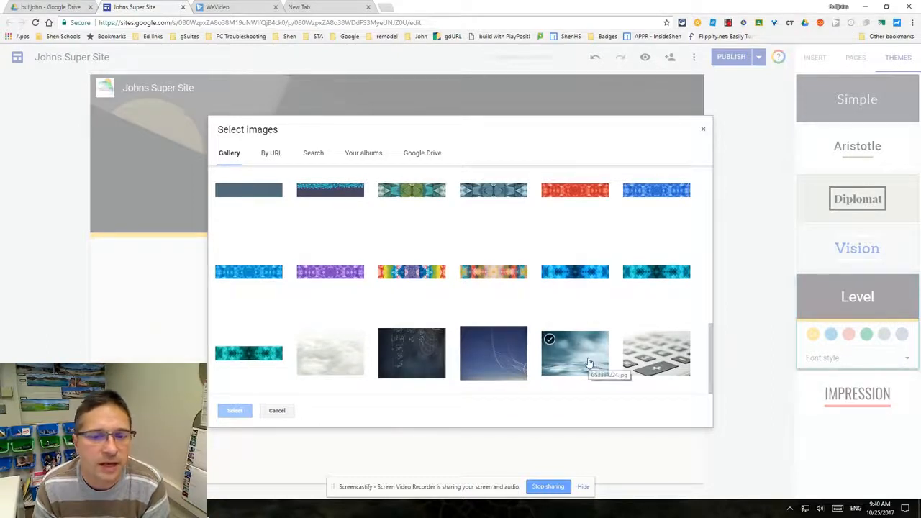
pyautogui.click(411, 354)
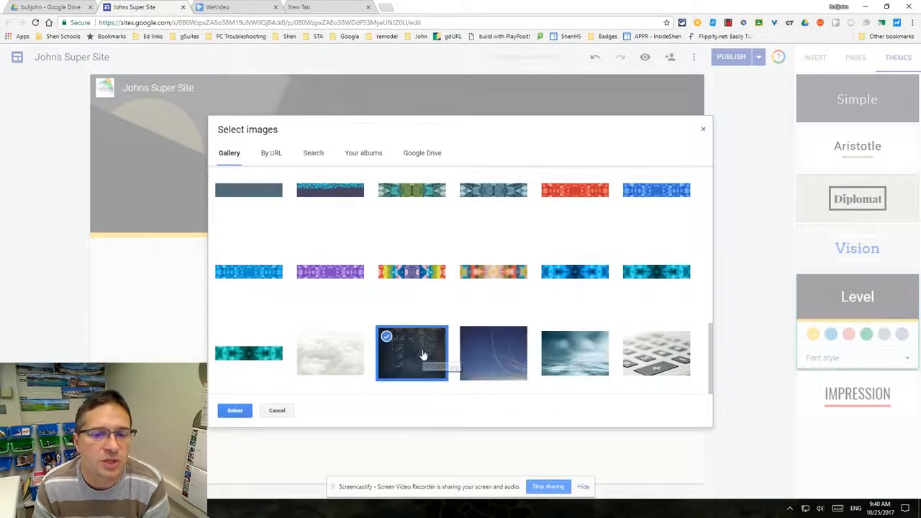
pyautogui.click(234, 410)
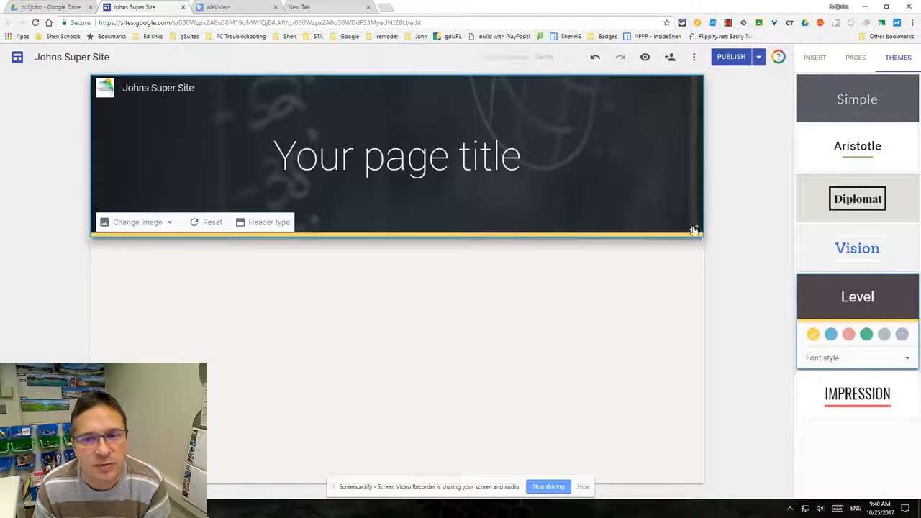
# - Adjust the header image further from the header controls
pyautogui.click(397, 155)
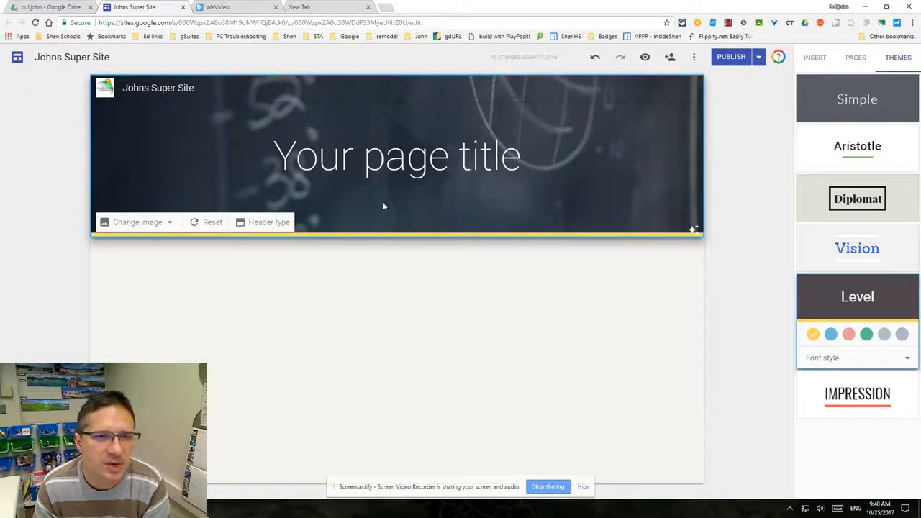
pyautogui.click(397, 155)
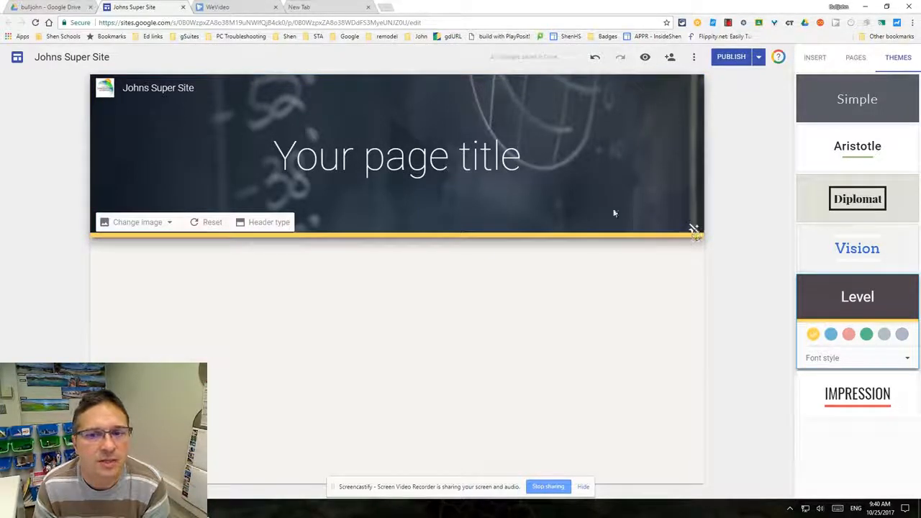
pyautogui.click(397, 155)
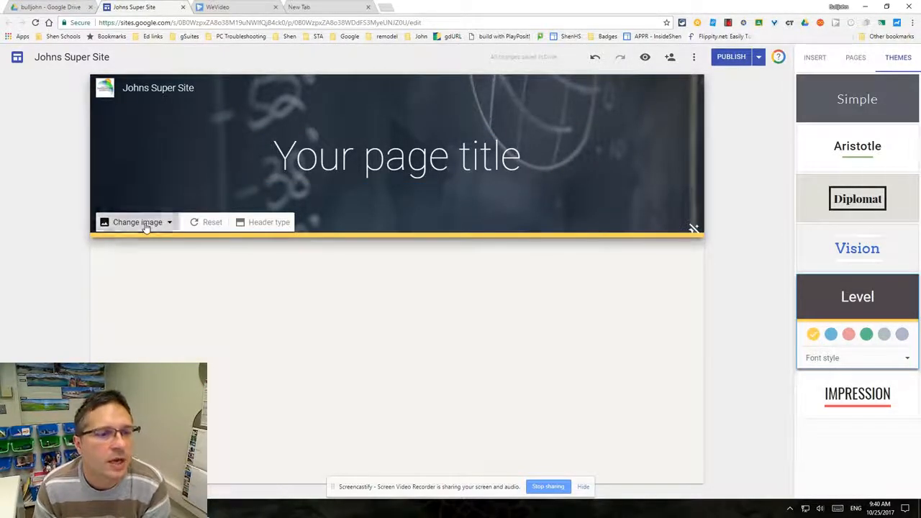
# - Upload gradient_grey from My Drive > personal folder > Images > misc as the header image
pyautogui.click(138, 221)
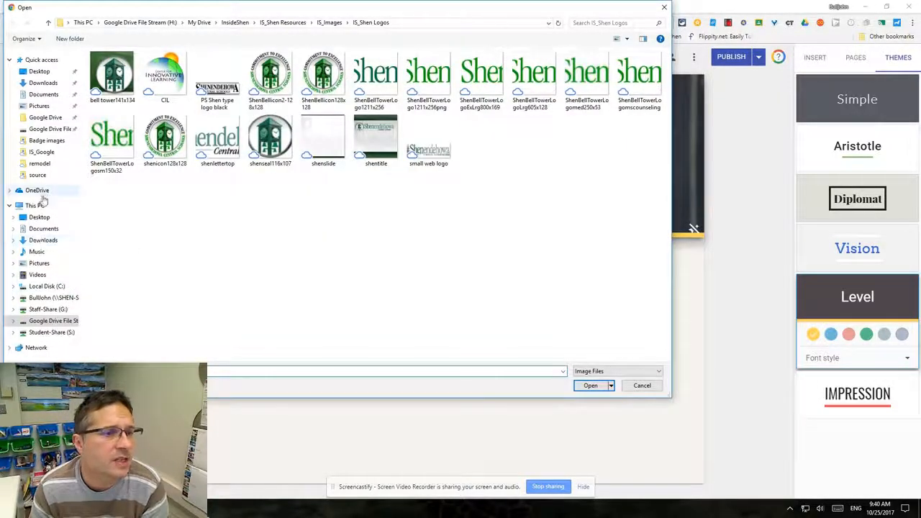
pyautogui.click(39, 107)
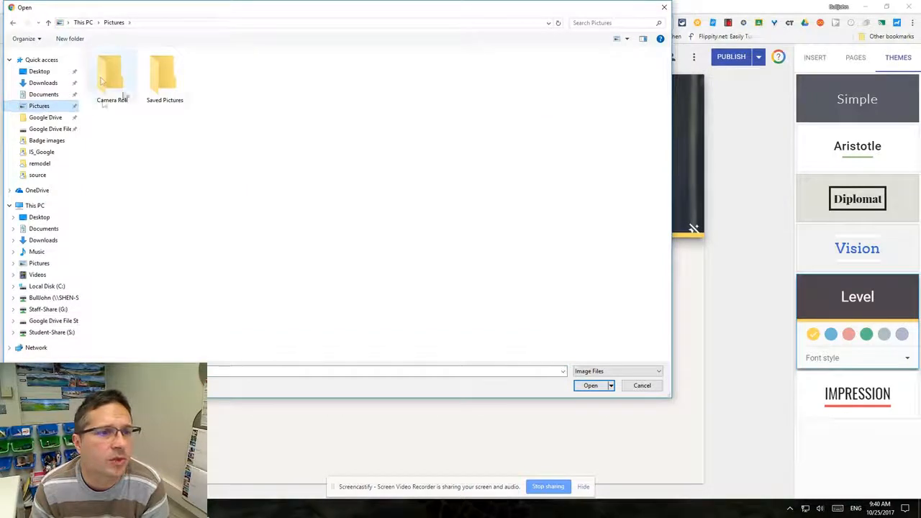
pyautogui.doubleClick(164, 71)
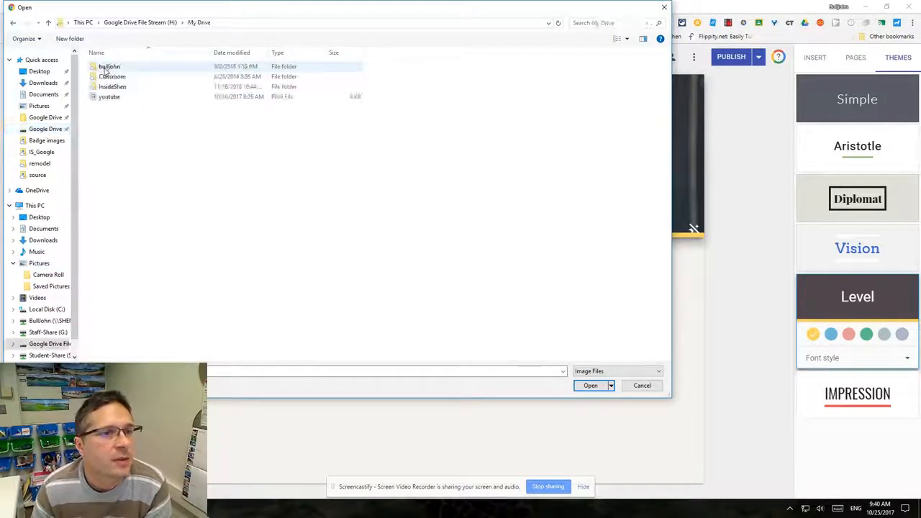
pyautogui.doubleClick(108, 66)
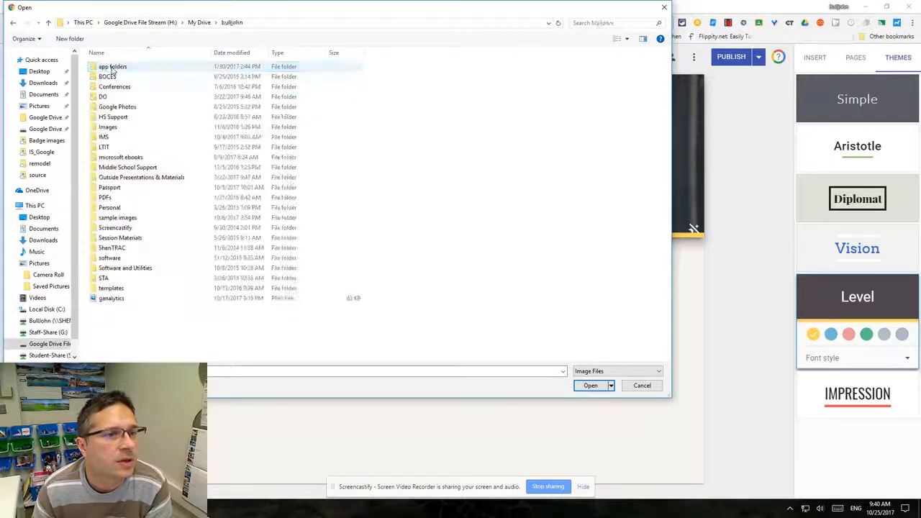
pyautogui.click(106, 126)
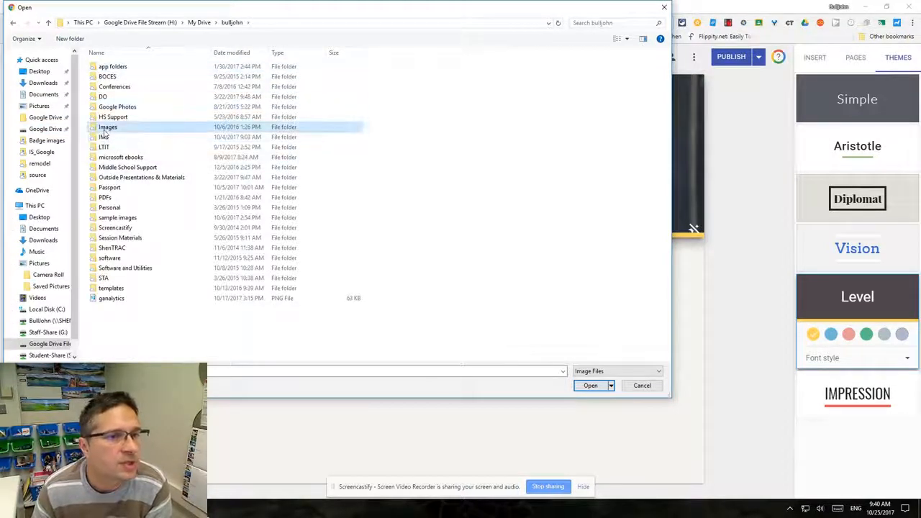
pyautogui.doubleClick(108, 127)
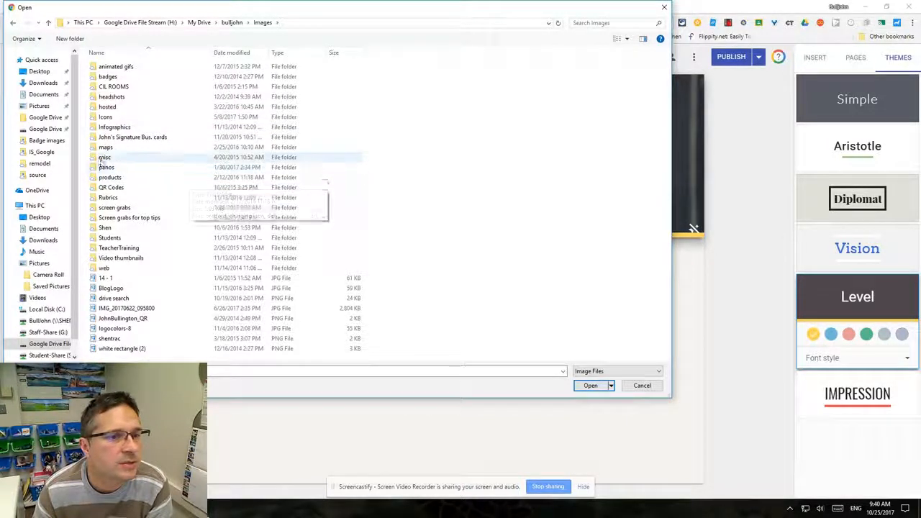
pyautogui.doubleClick(103, 157)
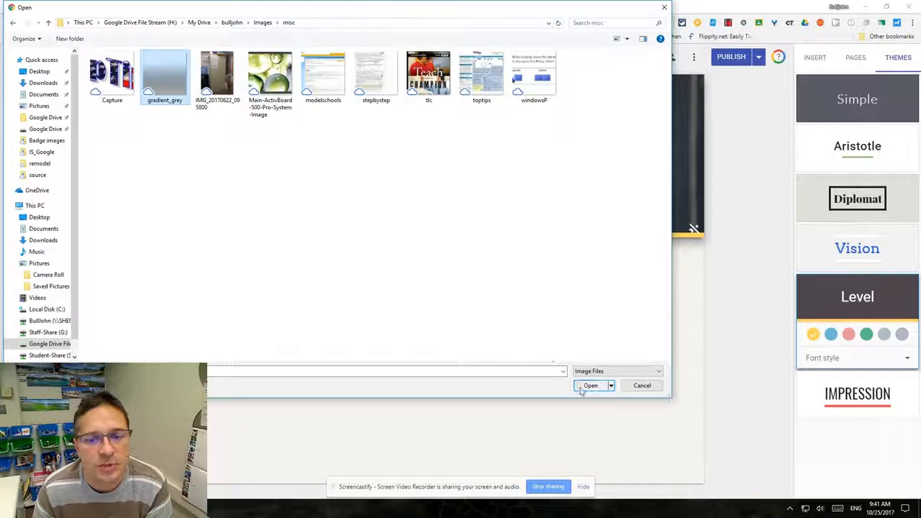
pyautogui.click(590, 385)
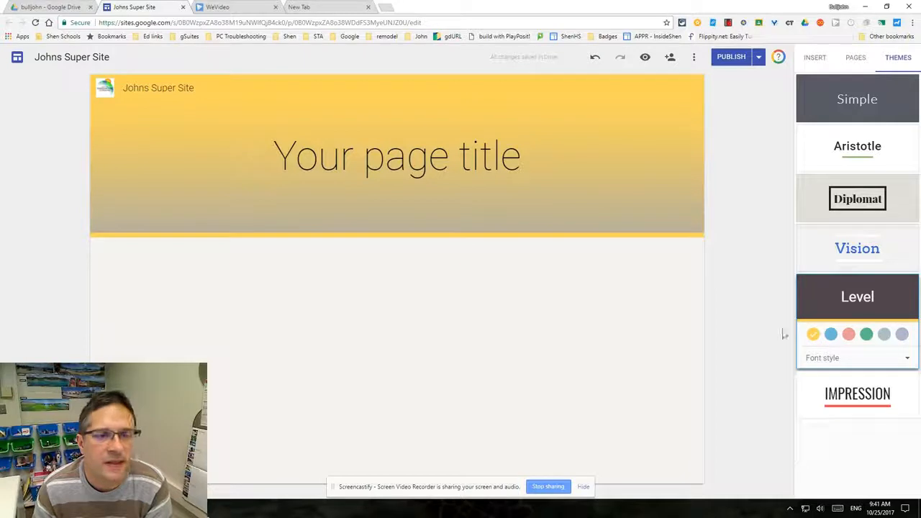
# - Apply the Vision theme, briefly trying Level before settling on Vision
pyautogui.click(857, 248)
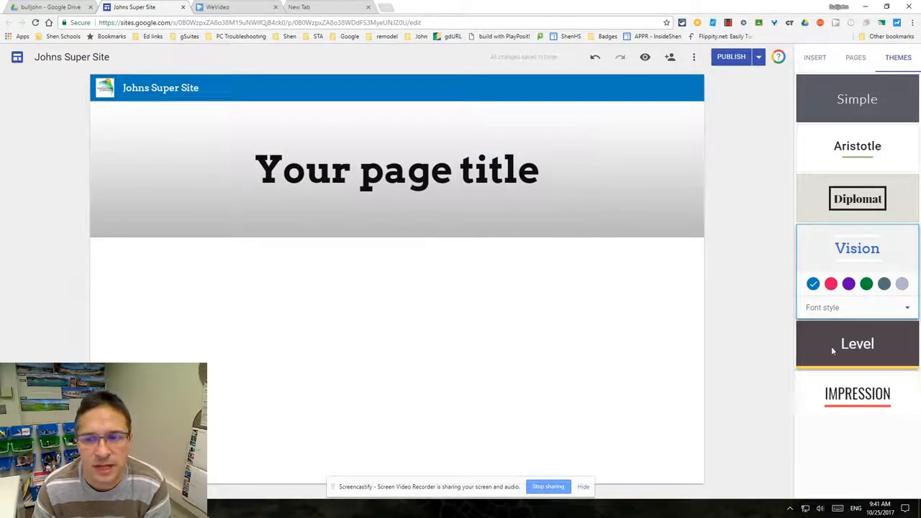
pyautogui.click(856, 343)
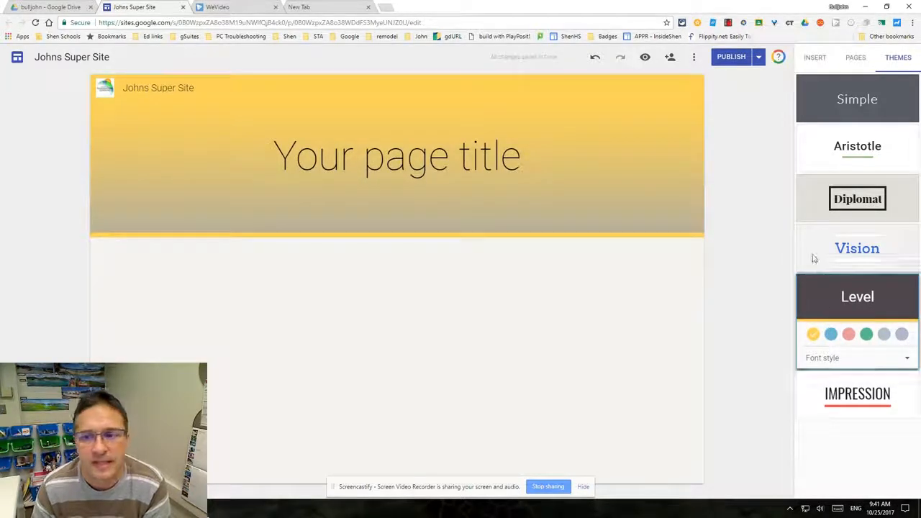
pyautogui.click(857, 247)
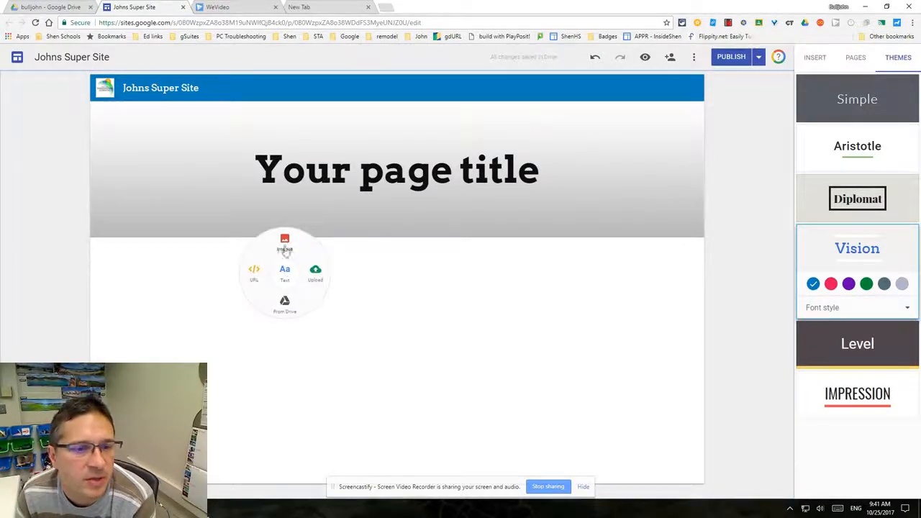
# - Insert a text box below the header reading Adding Content
pyautogui.click(285, 272)
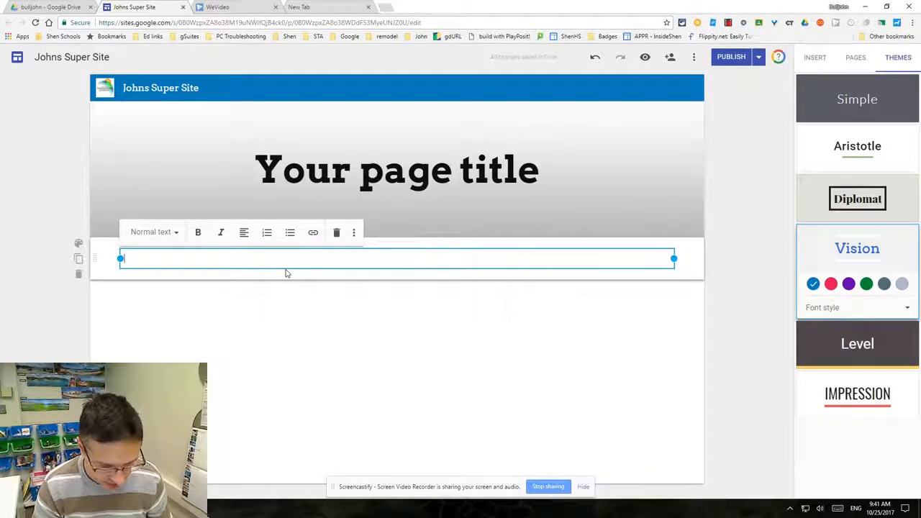
pyautogui.write('Adding')
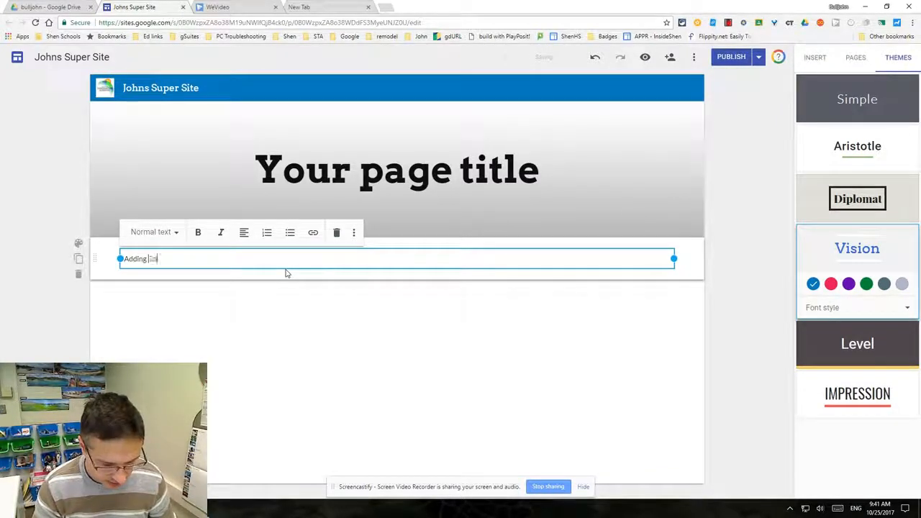
pyautogui.write('Content')
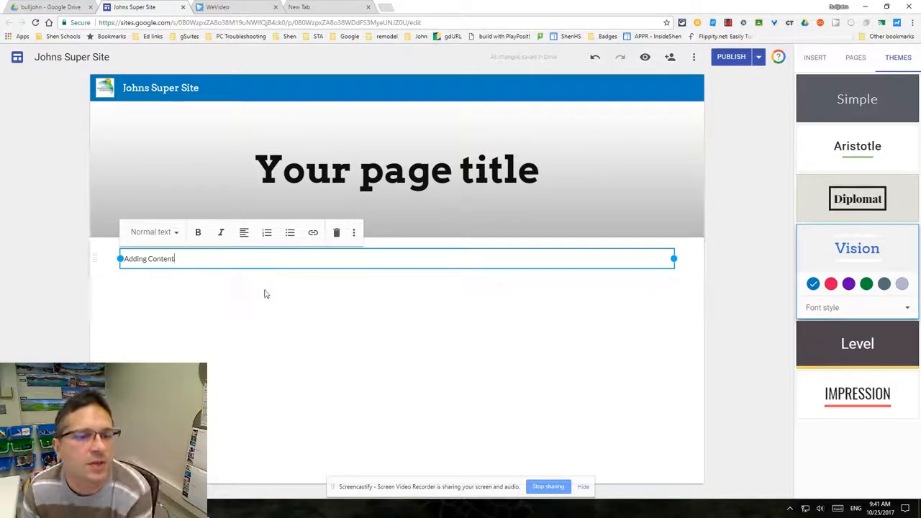
pyautogui.click(265, 293)
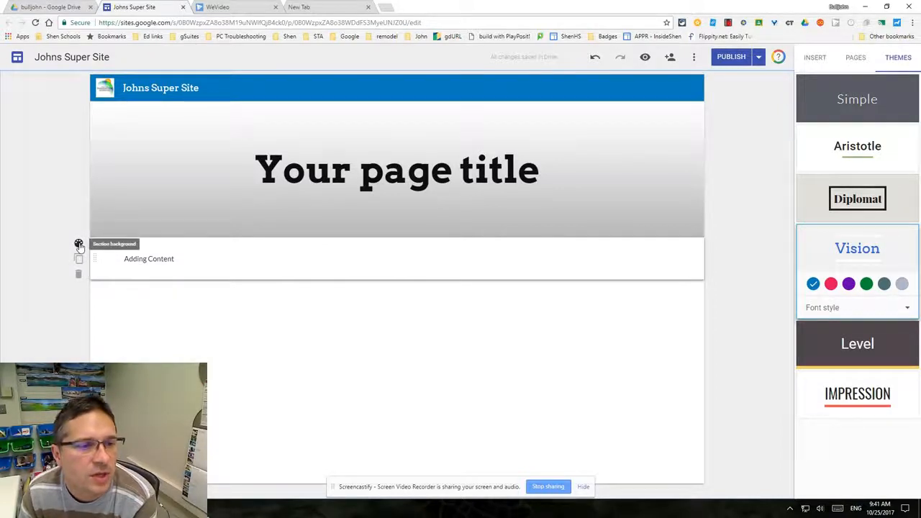
# - Set the Adding Content section background to the solid green gallery image
pyautogui.click(78, 245)
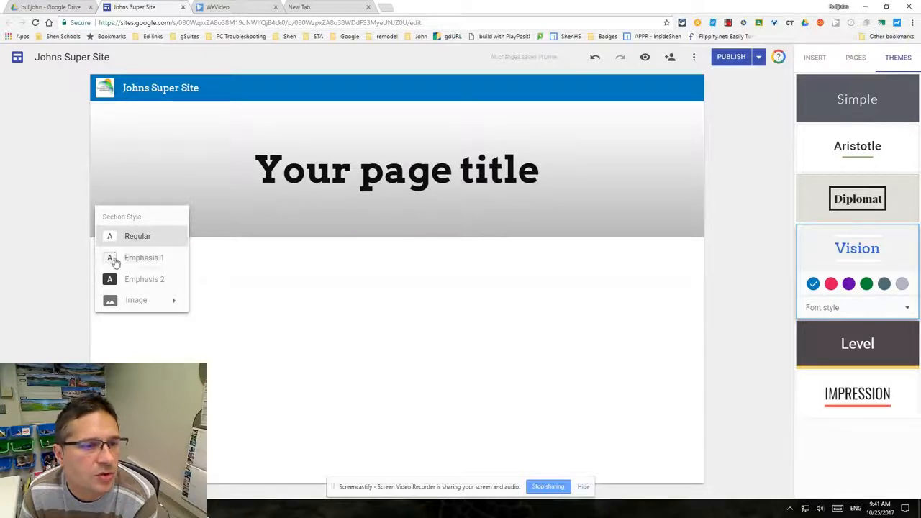
pyautogui.moveTo(144, 285)
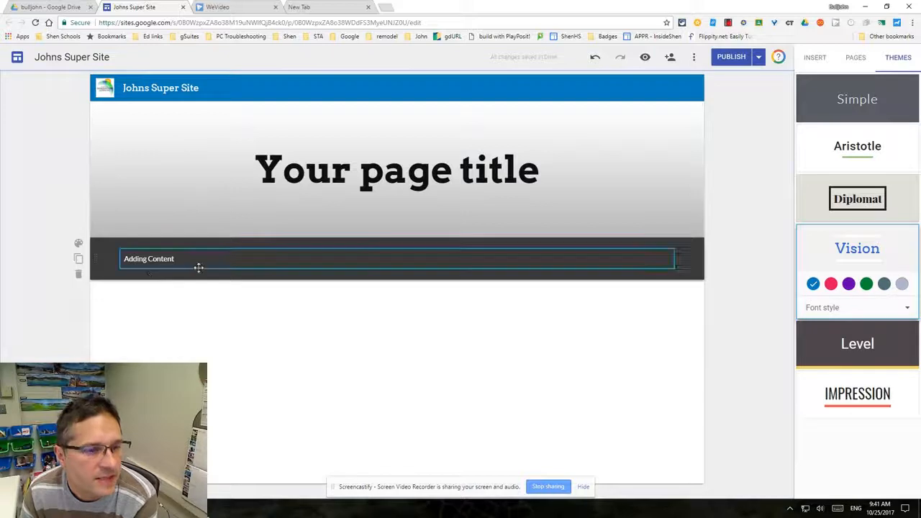
pyautogui.click(78, 243)
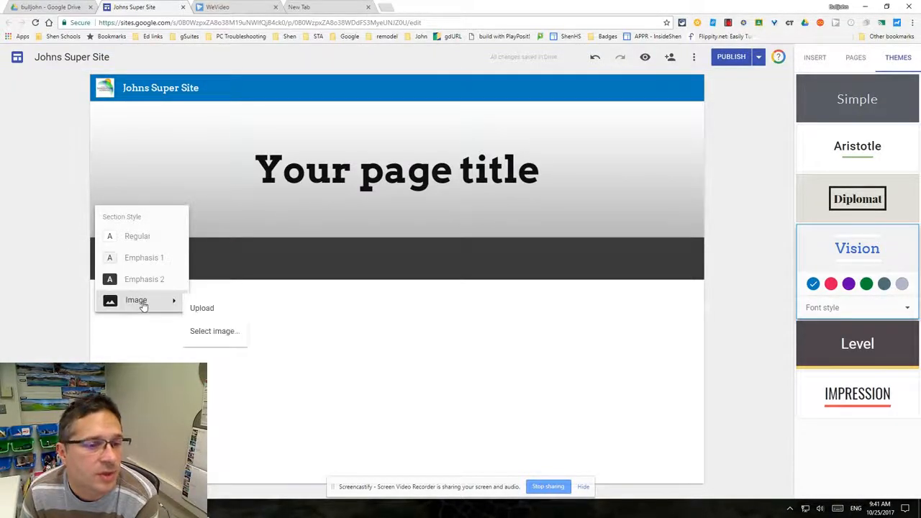
pyautogui.click(215, 331)
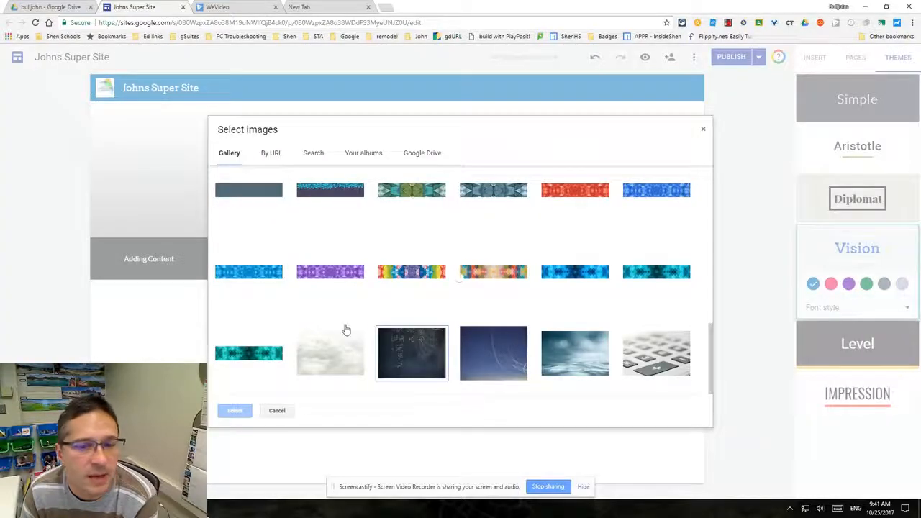
pyautogui.scroll(-3)
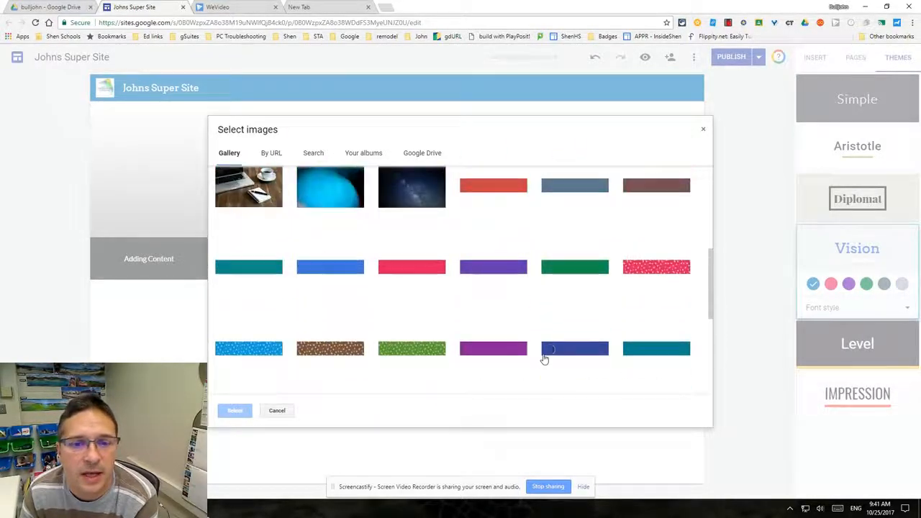
pyautogui.click(576, 266)
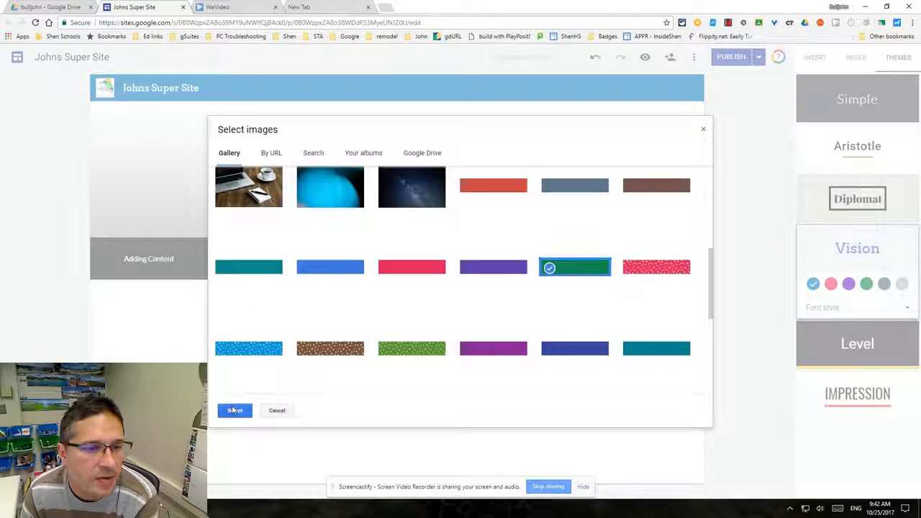
pyautogui.click(235, 410)
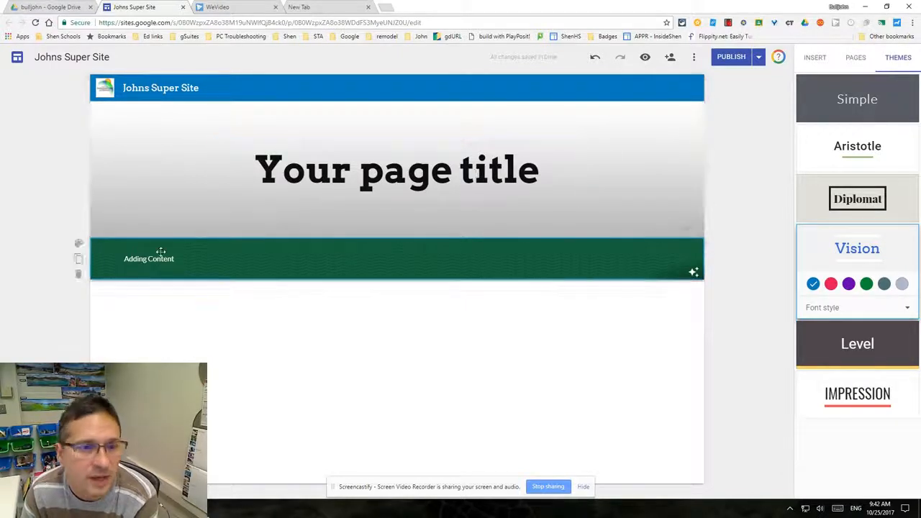
pyautogui.click(159, 253)
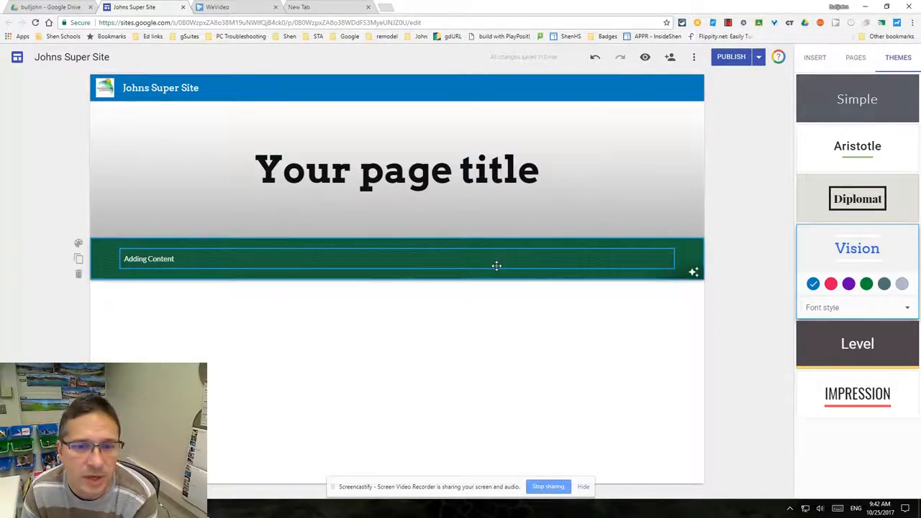
pyautogui.click(173, 259)
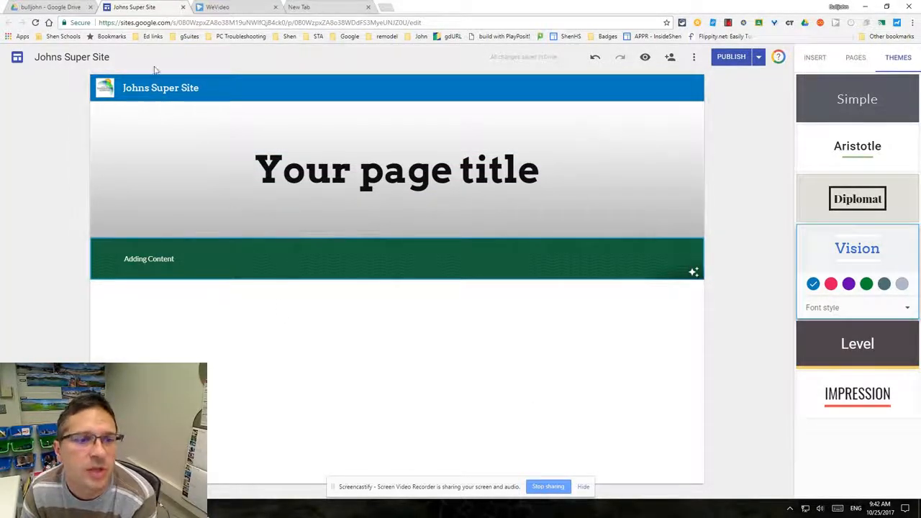
pyautogui.click(395, 170)
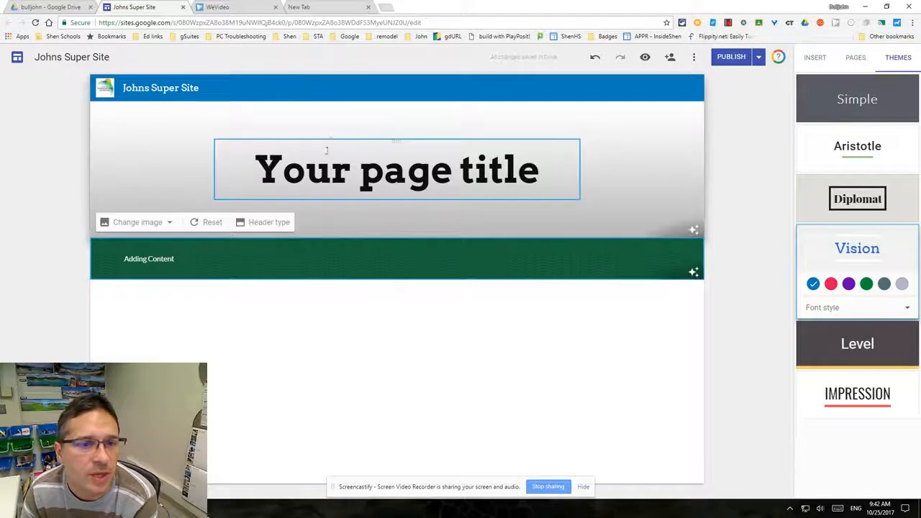
pyautogui.click(100, 289)
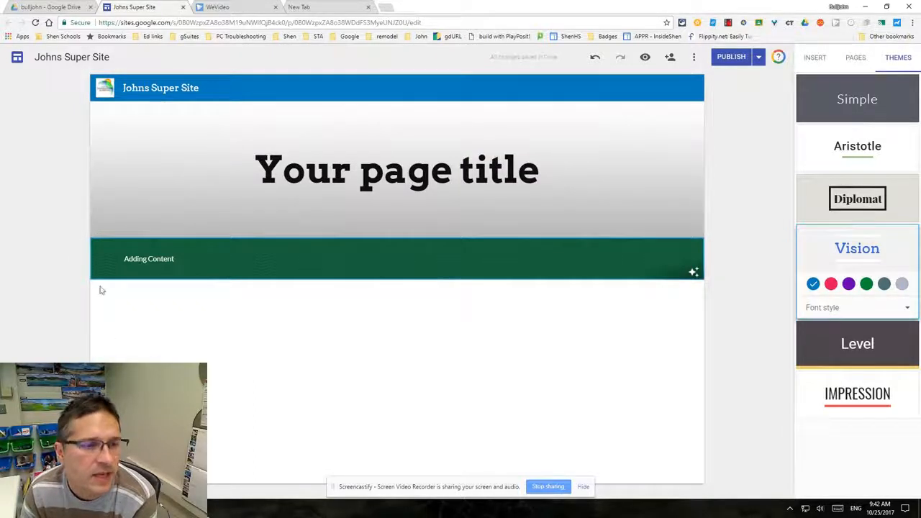